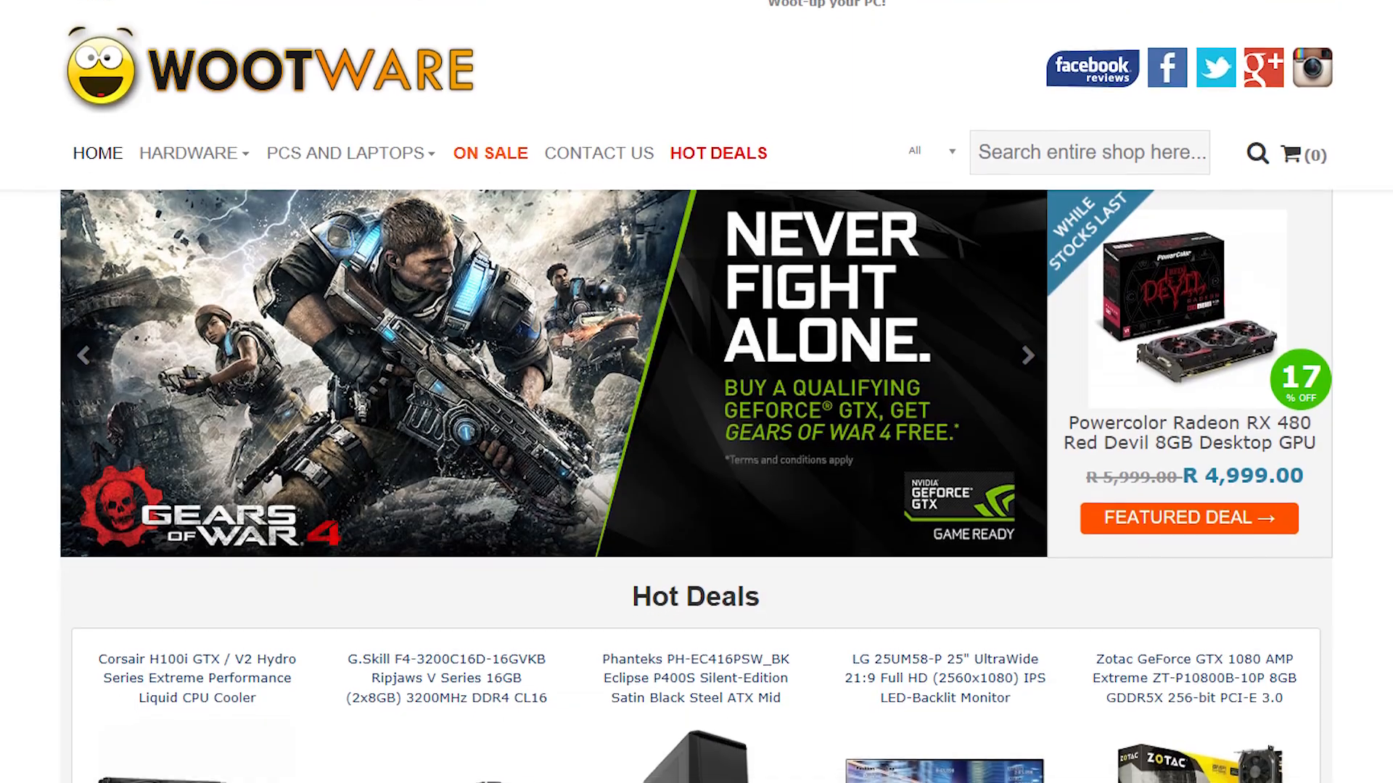
scroll("down", 3)
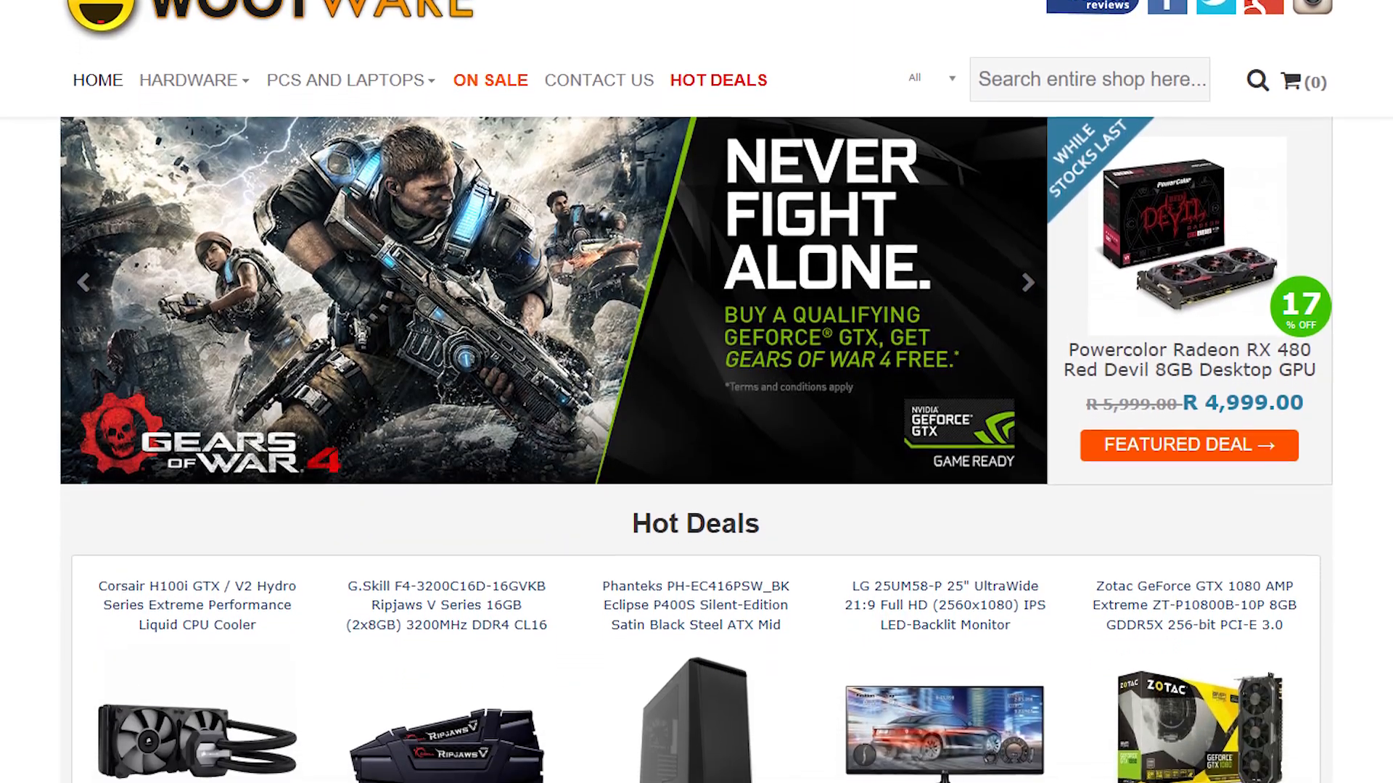
scroll("down", 3)
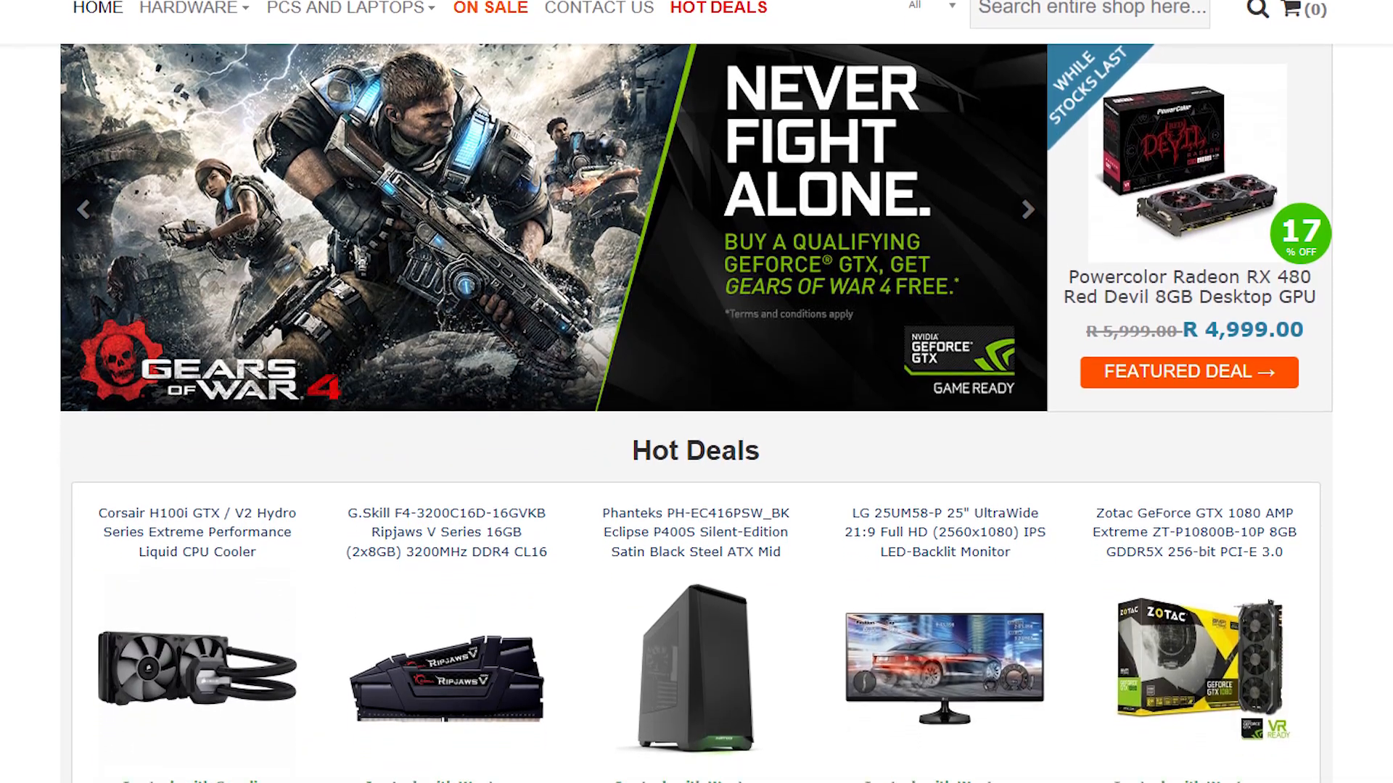
scroll("down", 3)
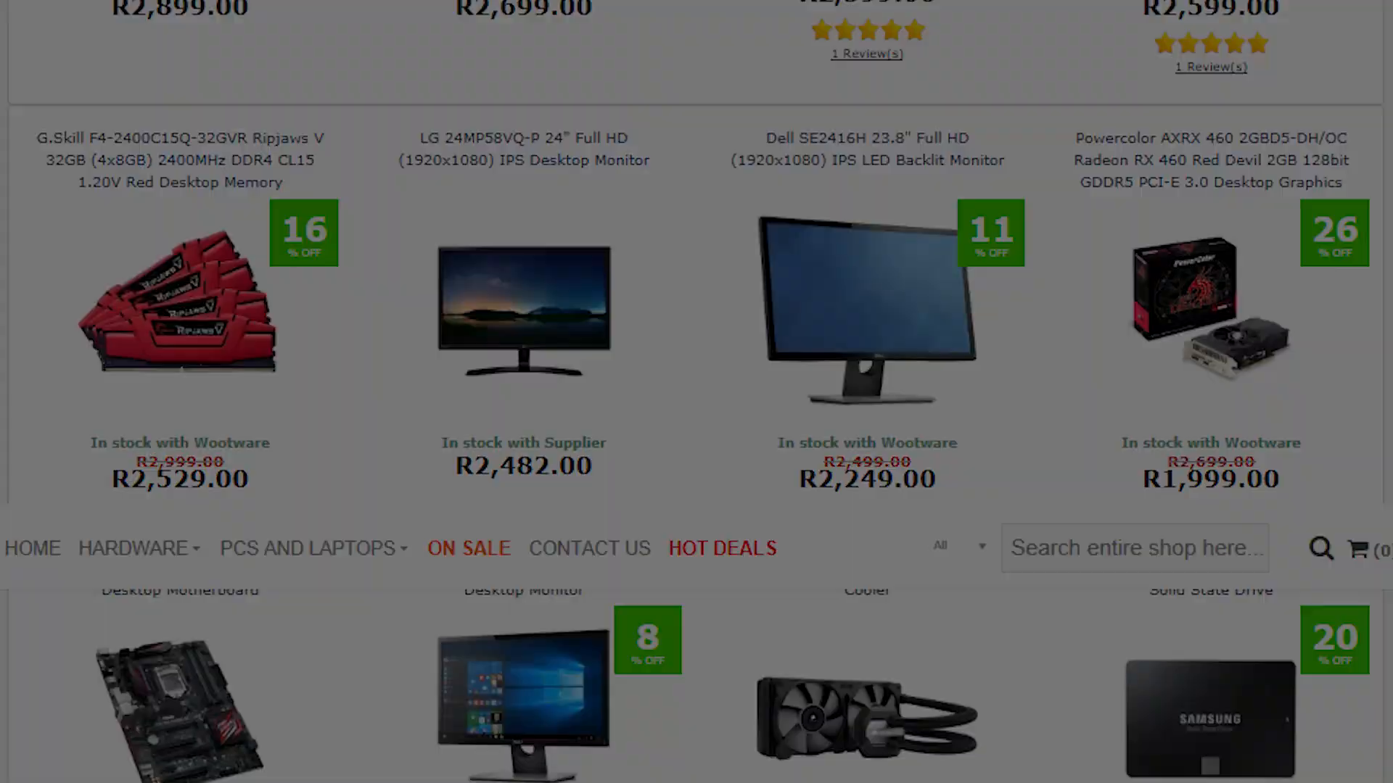